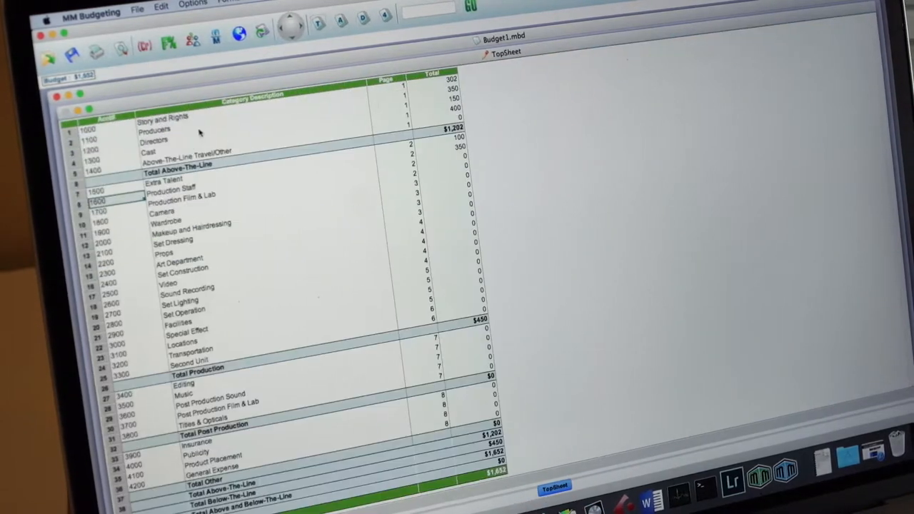
- Mark the courtyard breakdown sheet as an EXT night scene with cast and props
double_click(183, 196)
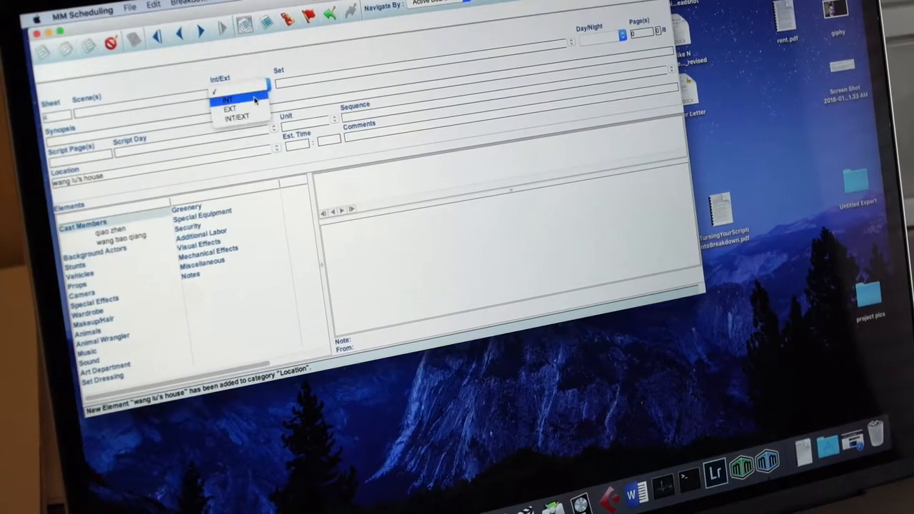
left_click(229, 91)
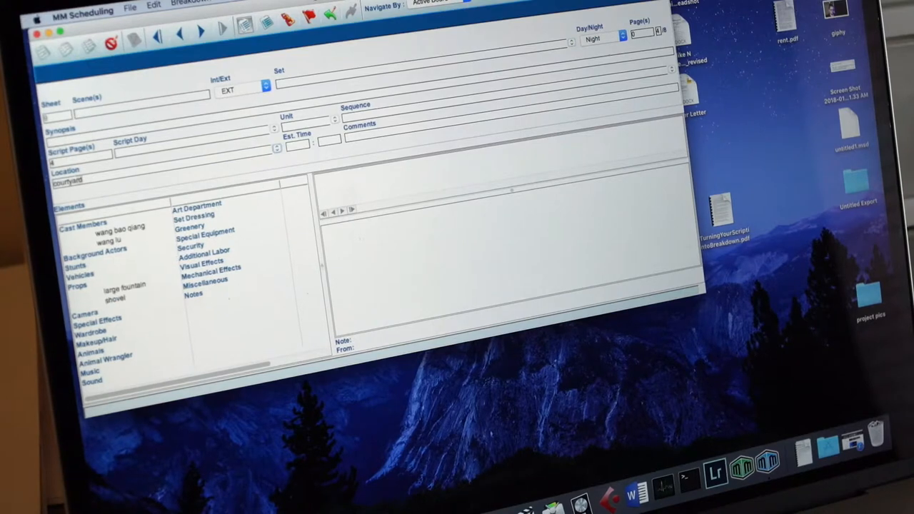
- Review the nine strips on the stripboard, then open the File menu's Save As
left_click(229, 37)
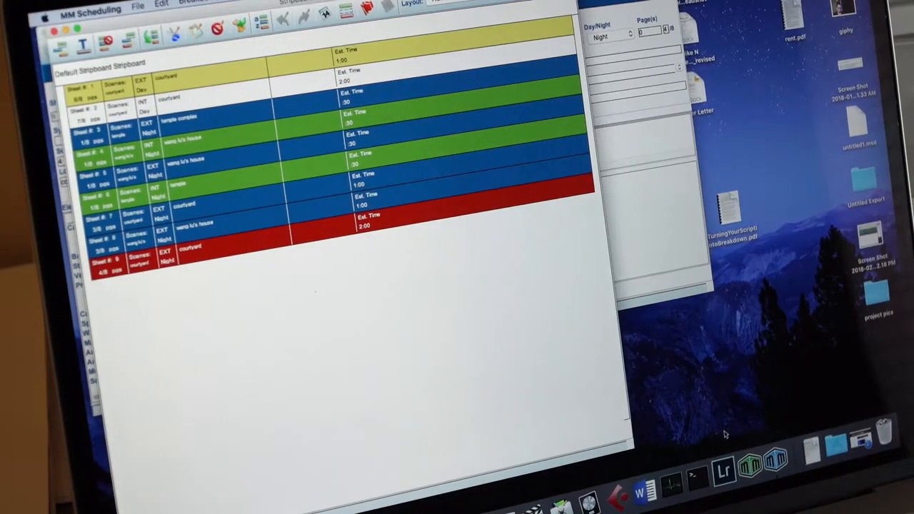
left_click(145, 14)
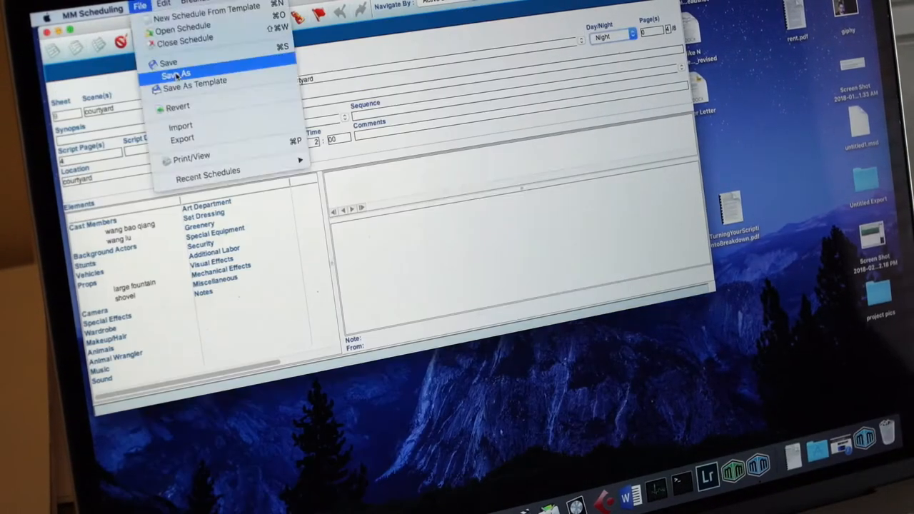